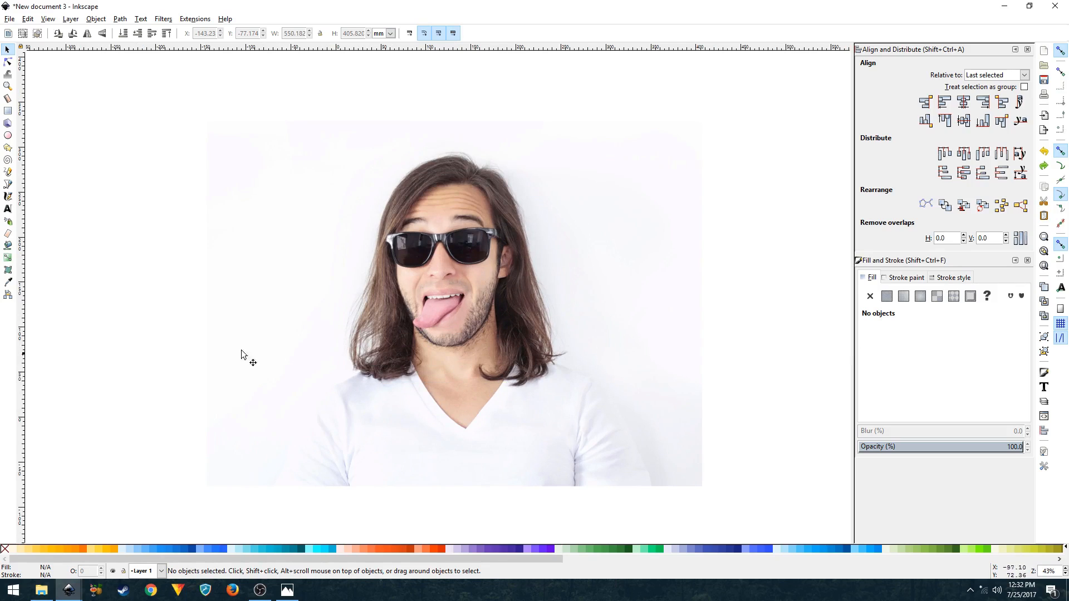
{"action": "mouse_move", "coordinate": [215, 341]}
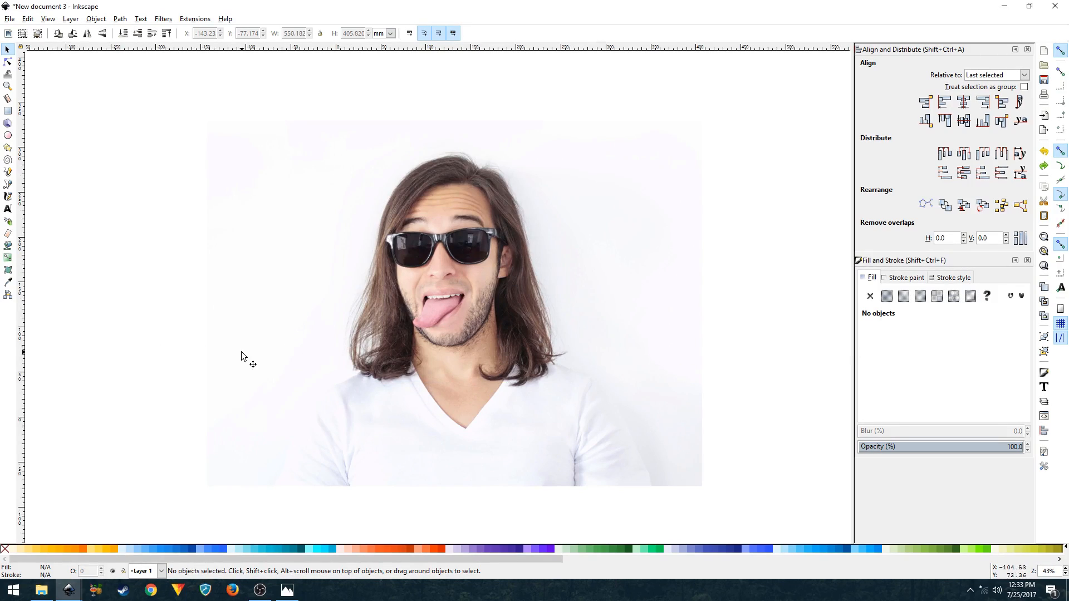
Select the embedded portrait photo on the canvas.
{"action": "left_click", "coordinate": [453, 304]}
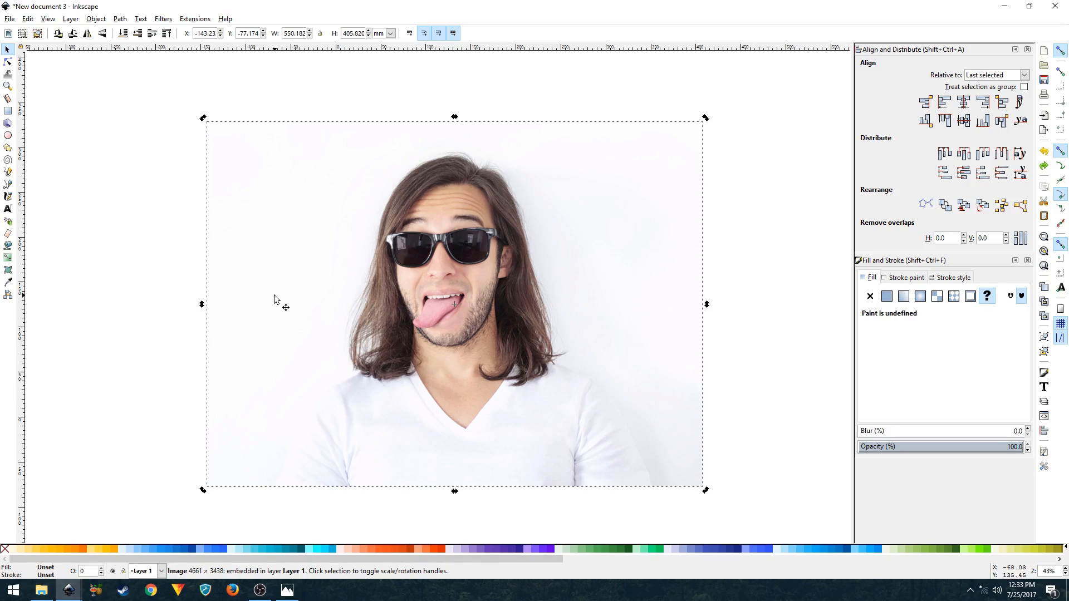
{"action": "mouse_move", "coordinate": [635, 321]}
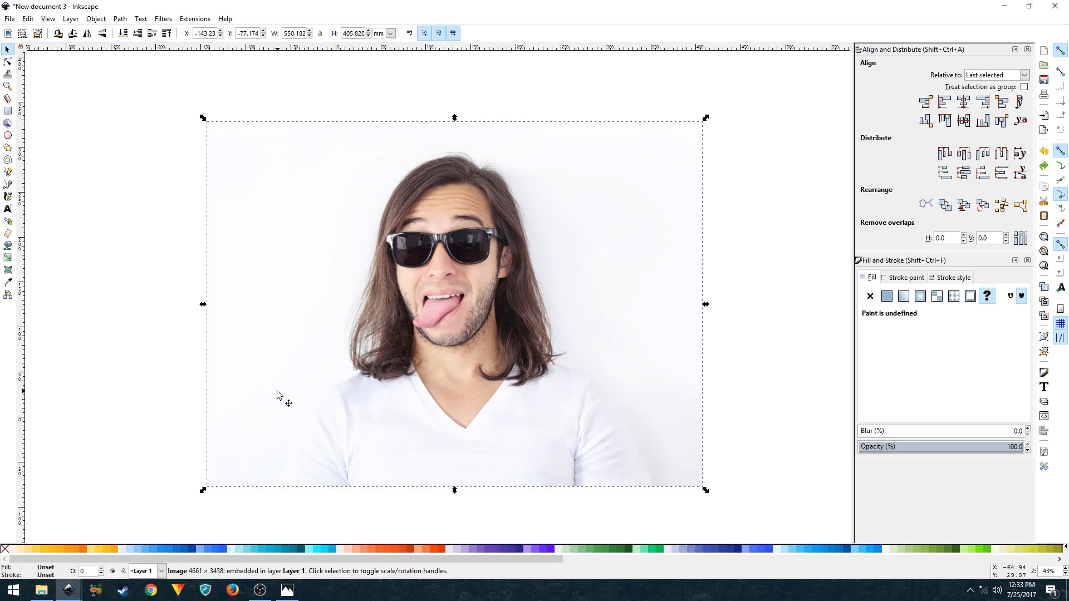
{"action": "mouse_move", "coordinate": [356, 362]}
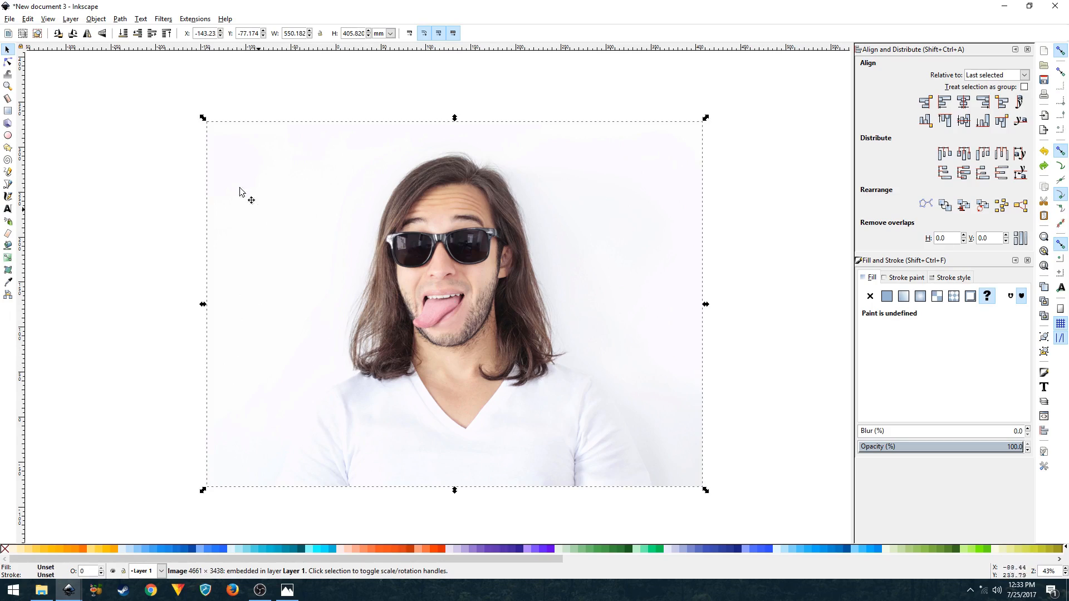
{"action": "mouse_move", "coordinate": [287, 298]}
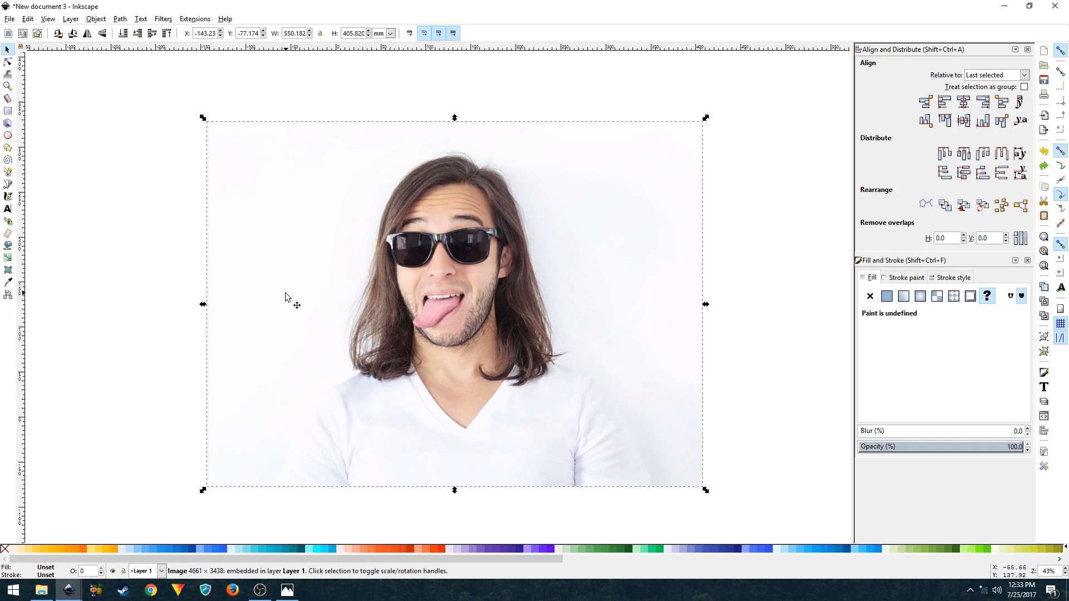
{"action": "mouse_move", "coordinate": [329, 5]}
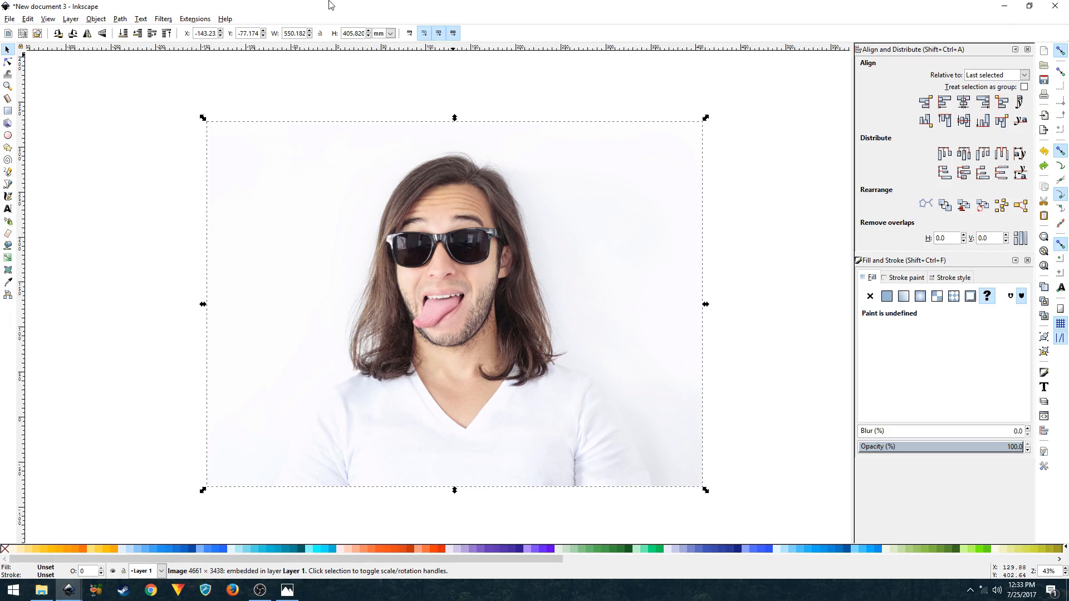
Apply Filters > Color > Duochrome with live preview on, moving the dialog off the face.
{"action": "left_click", "coordinate": [162, 18]}
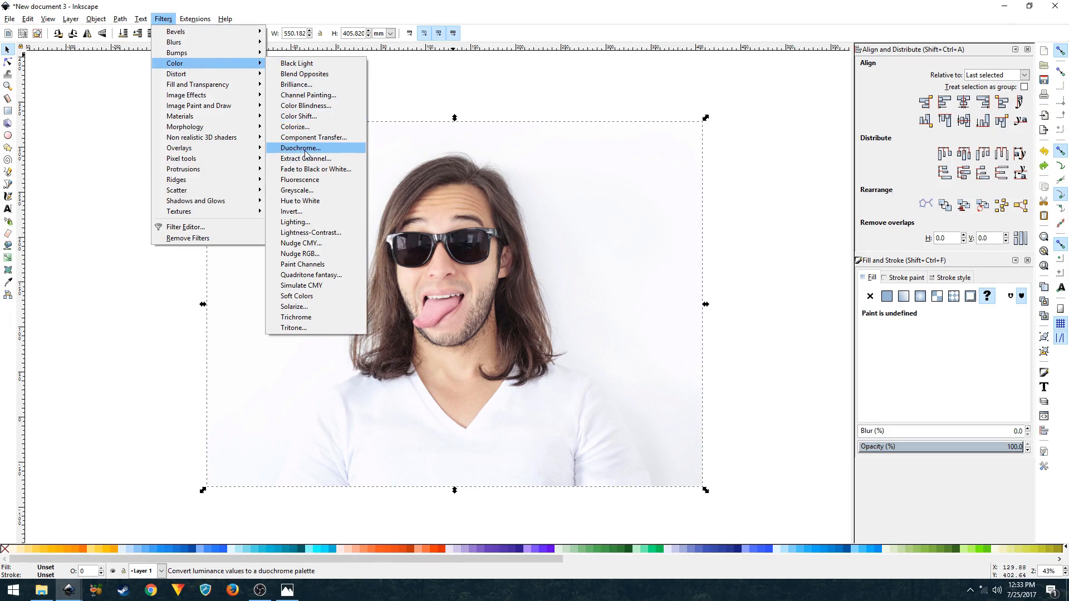
{"action": "left_click", "coordinate": [300, 148]}
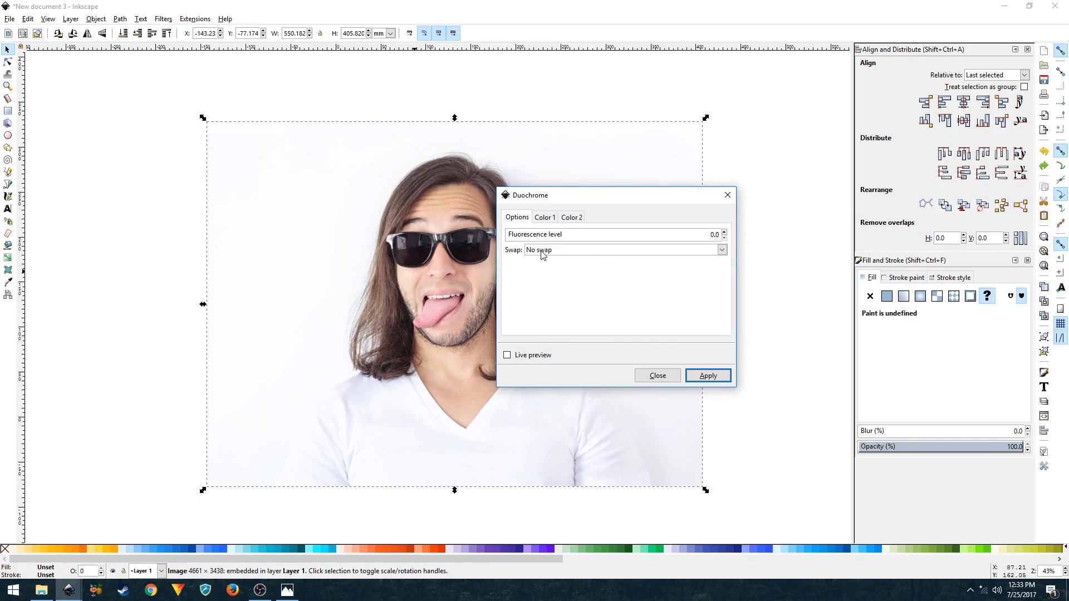
{"action": "left_click", "coordinate": [508, 356]}
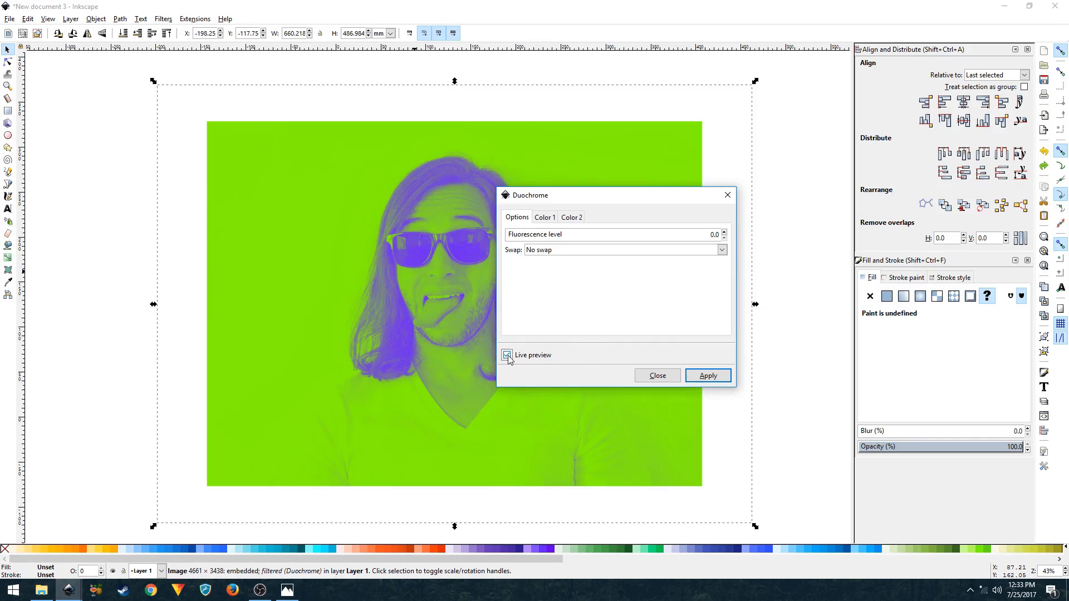
{"action": "left_click_drag", "start_coordinate": [528, 195], "coordinate": [613, 197]}
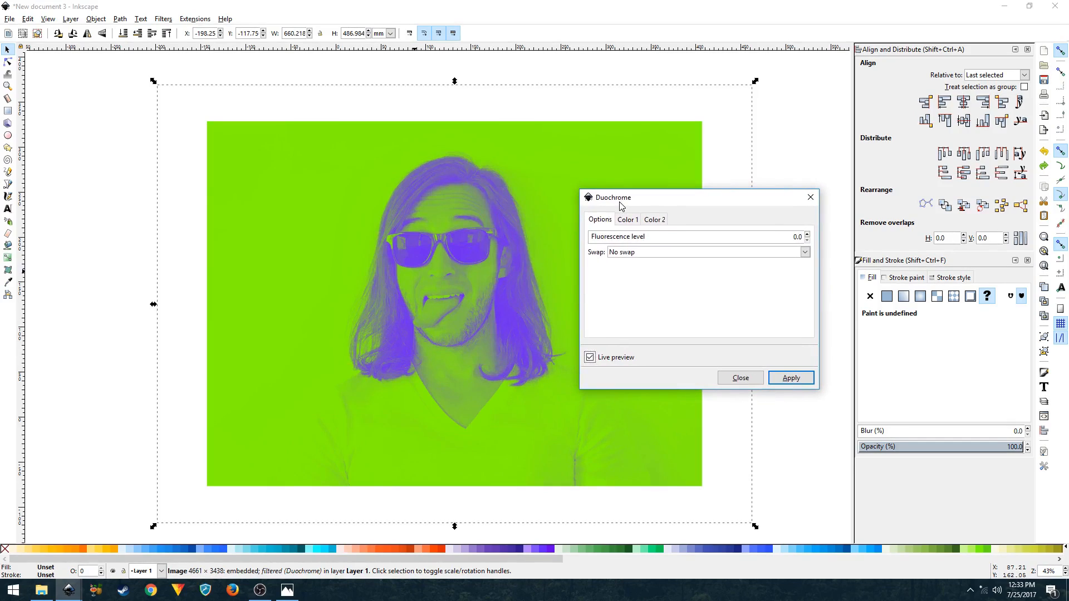
{"action": "mouse_move", "coordinate": [628, 221]}
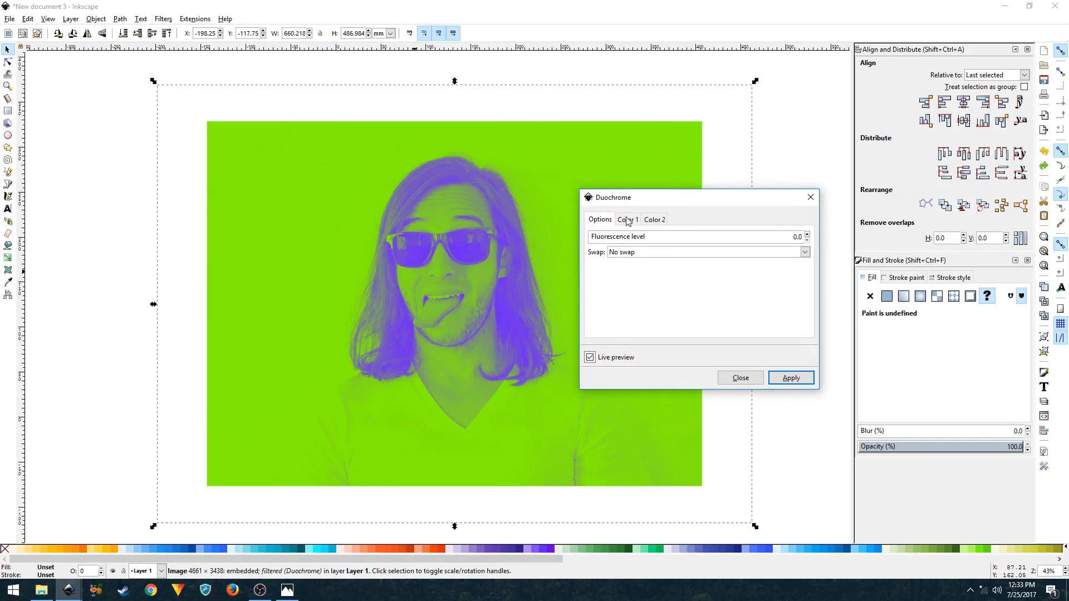
Set Duochrome Color 1 to a deep dark purple (2c0158ff) for the shadows.
{"action": "left_click", "coordinate": [626, 219]}
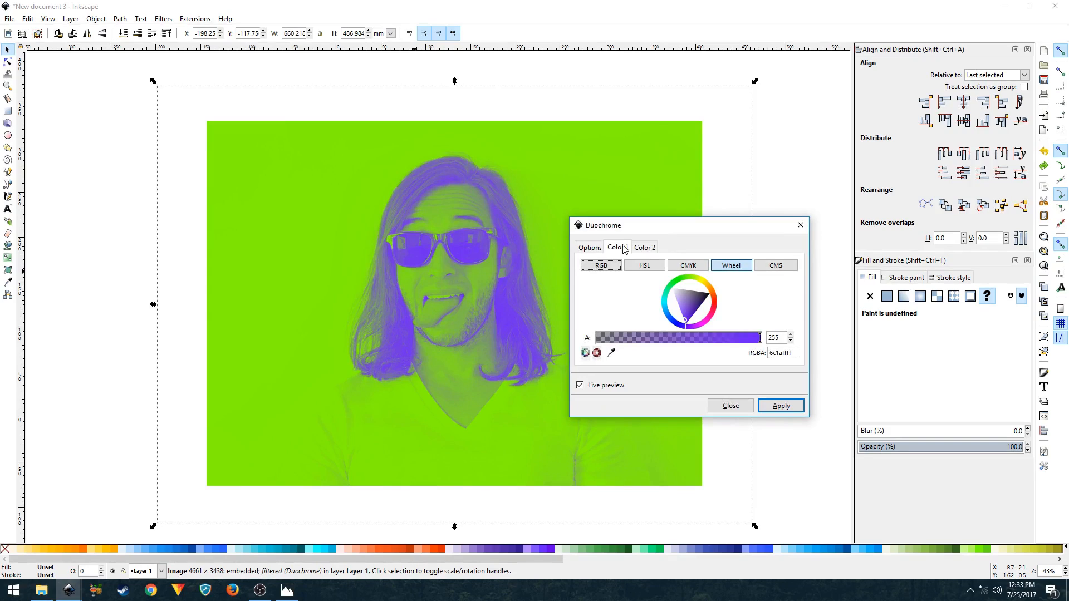
{"action": "mouse_move", "coordinate": [622, 248]}
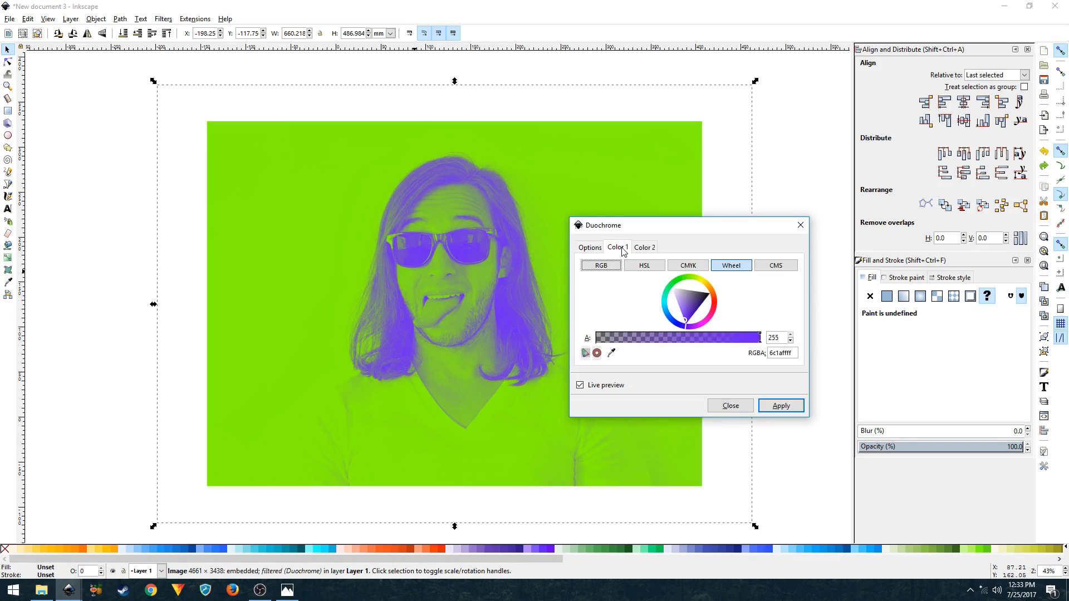
{"action": "mouse_move", "coordinate": [460, 249]}
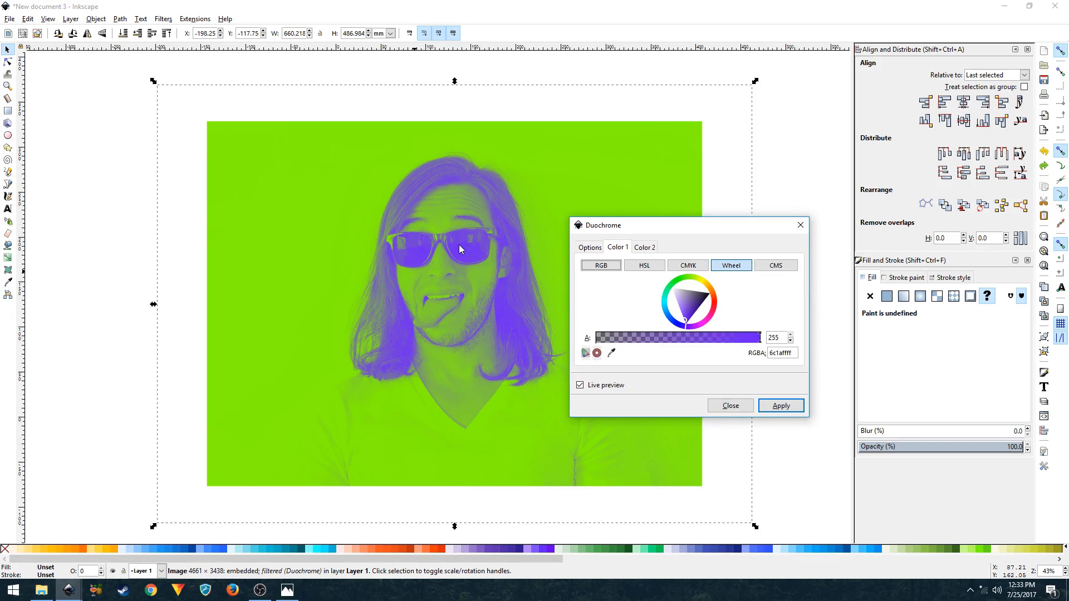
{"action": "mouse_move", "coordinate": [498, 261]}
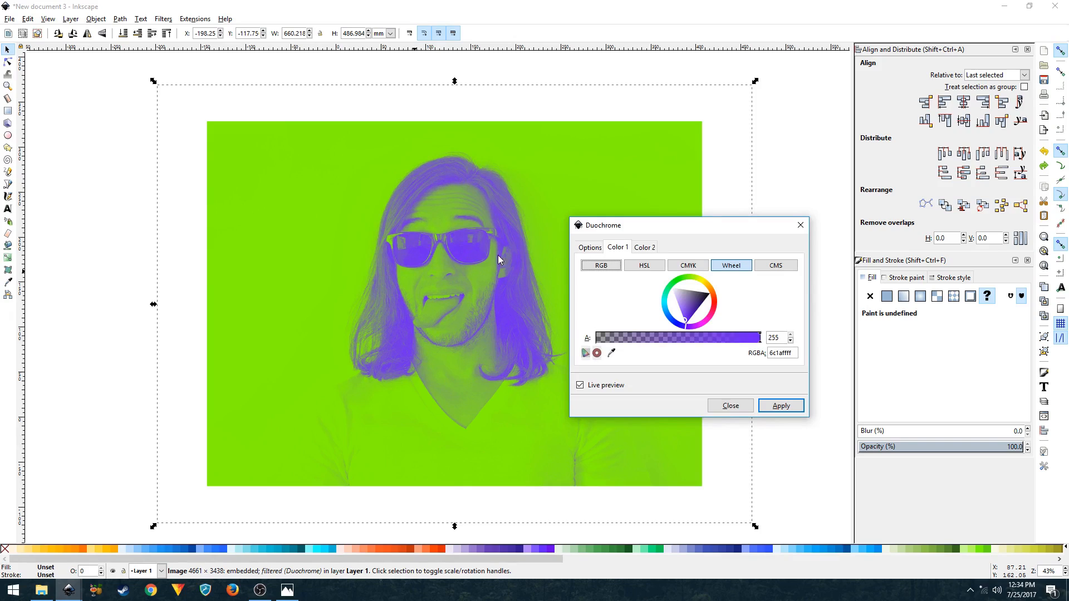
{"action": "mouse_move", "coordinate": [429, 238]}
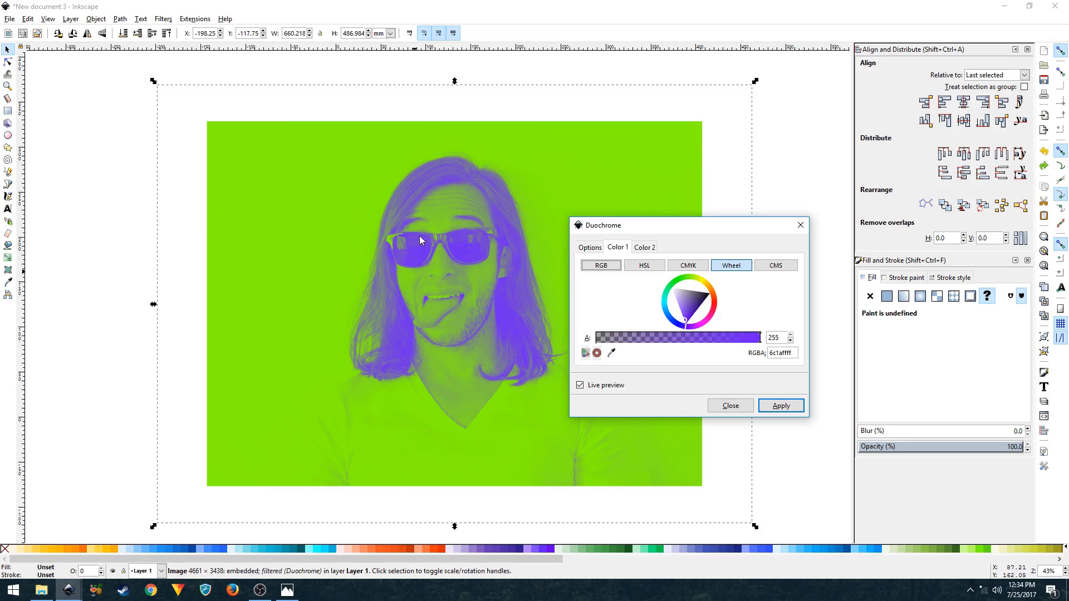
{"action": "mouse_move", "coordinate": [392, 349]}
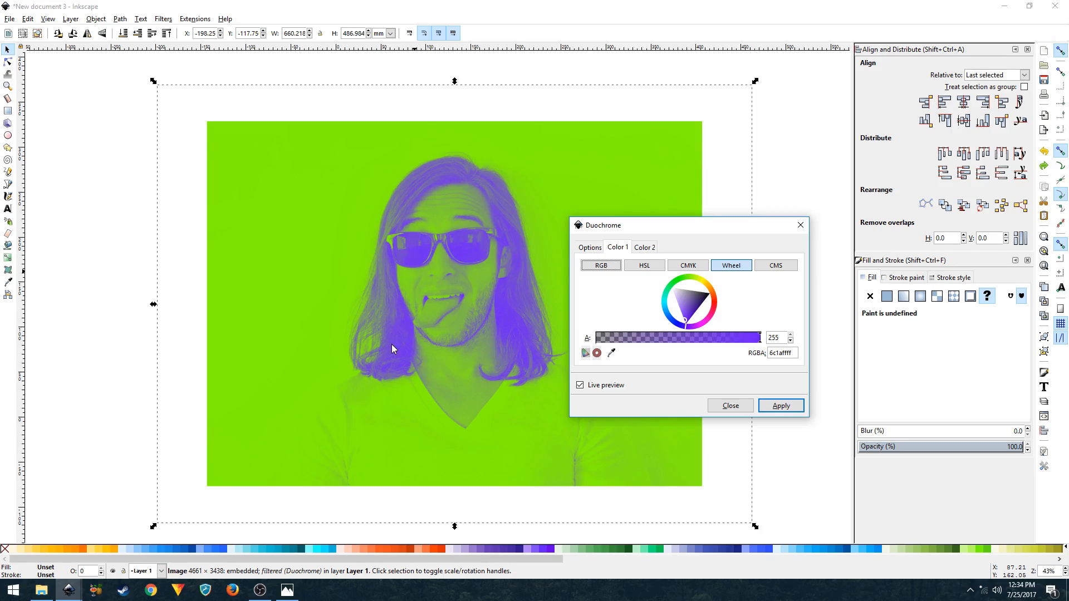
{"action": "mouse_move", "coordinate": [553, 326]}
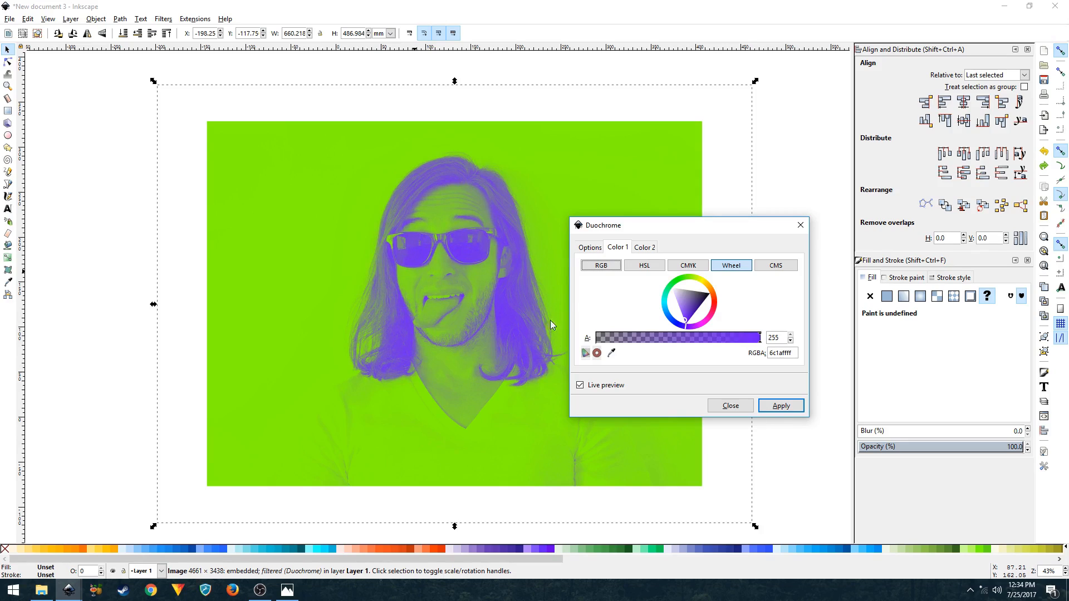
{"action": "left_click", "coordinate": [644, 247]}
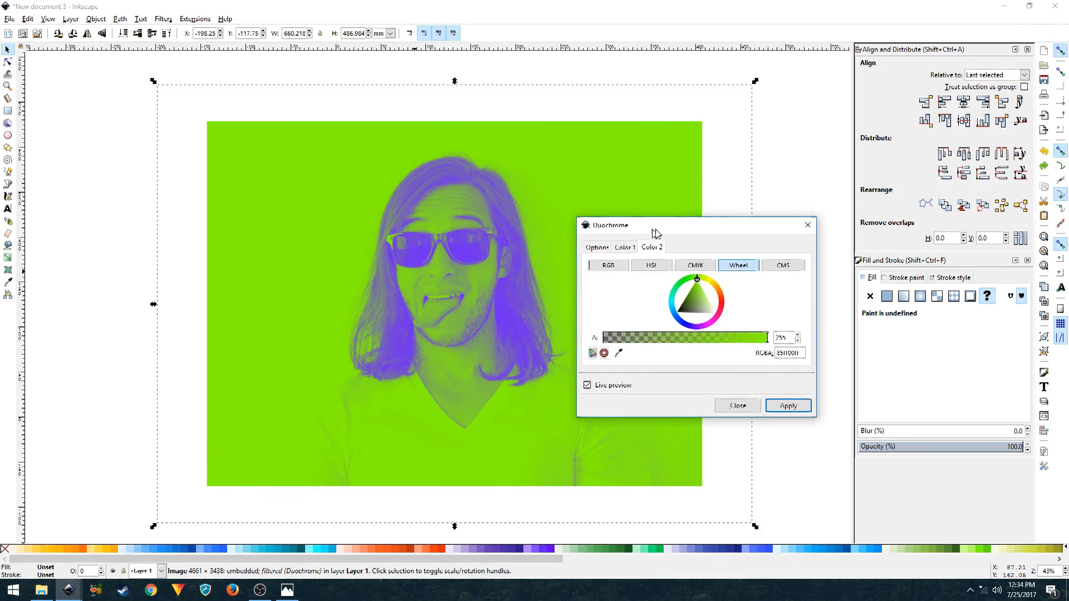
{"action": "left_click", "coordinate": [668, 248]}
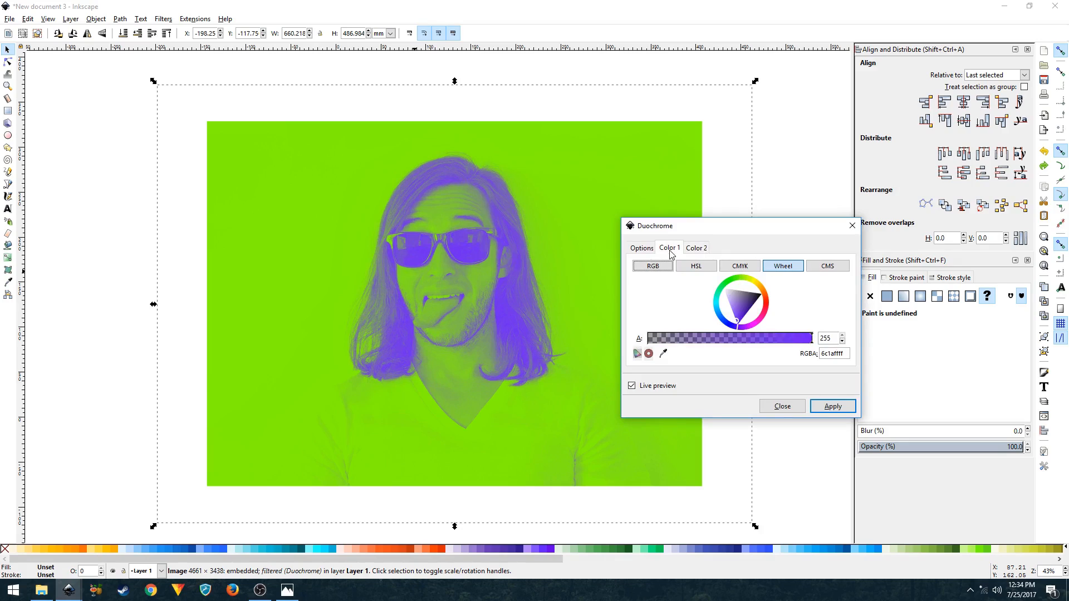
{"action": "mouse_move", "coordinate": [670, 254]}
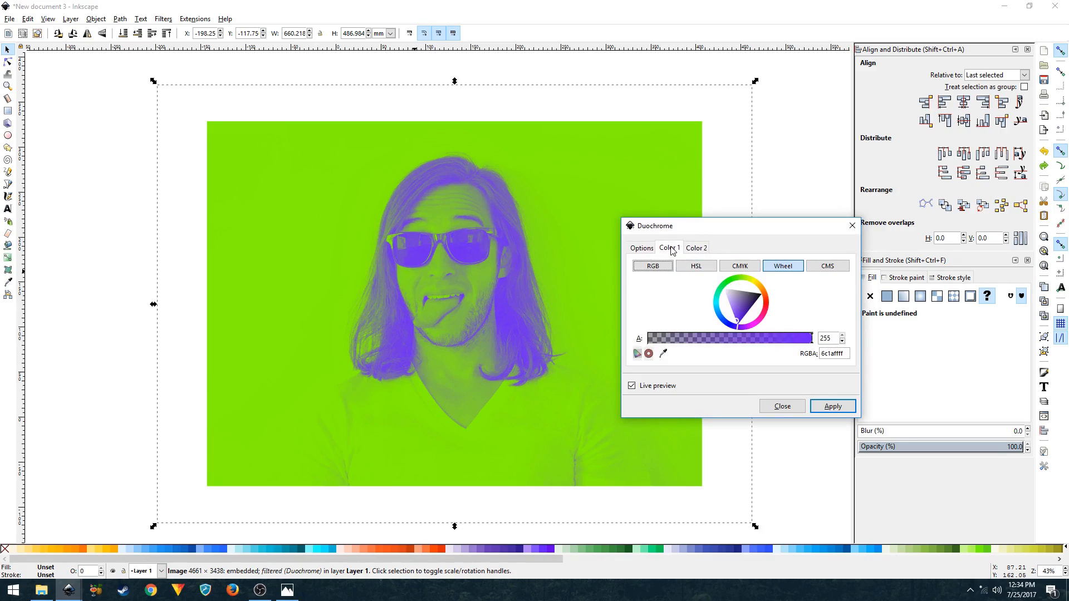
{"action": "mouse_move", "coordinate": [588, 278]}
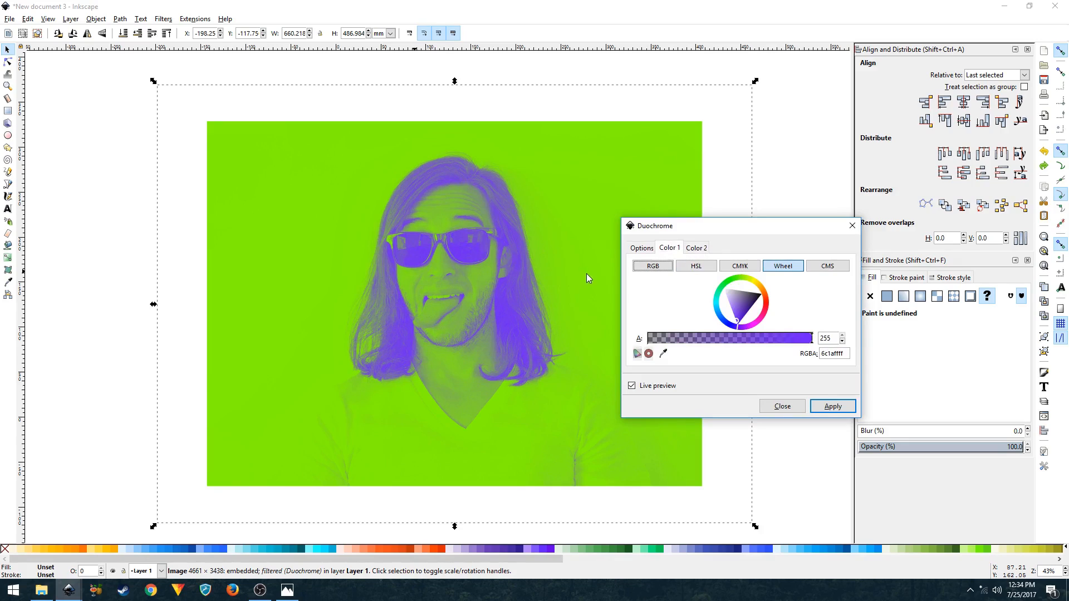
{"action": "mouse_move", "coordinate": [687, 287]}
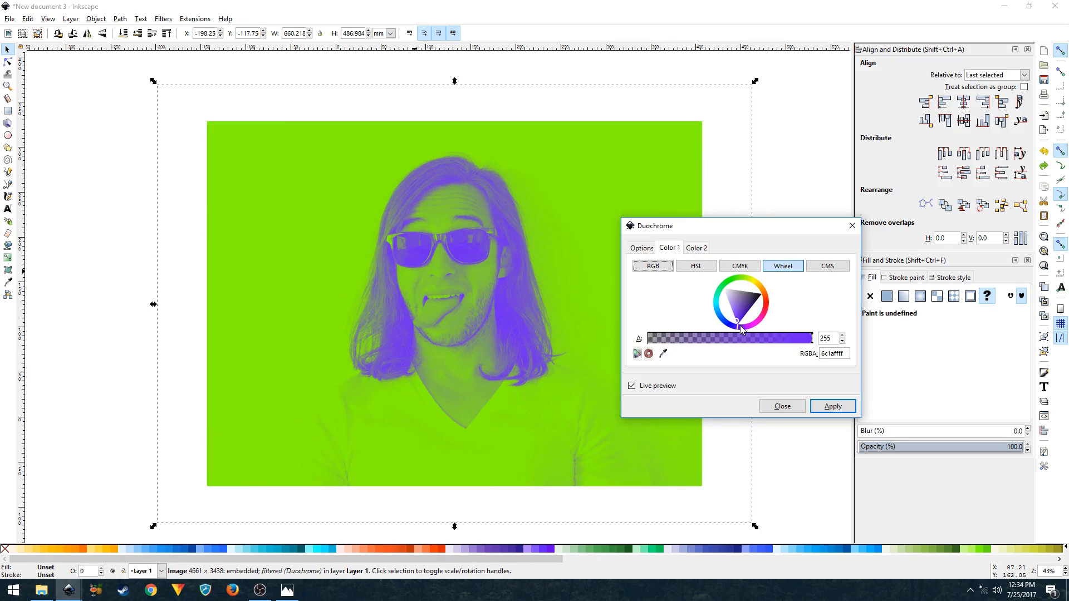
{"action": "left_click", "coordinate": [743, 334]}
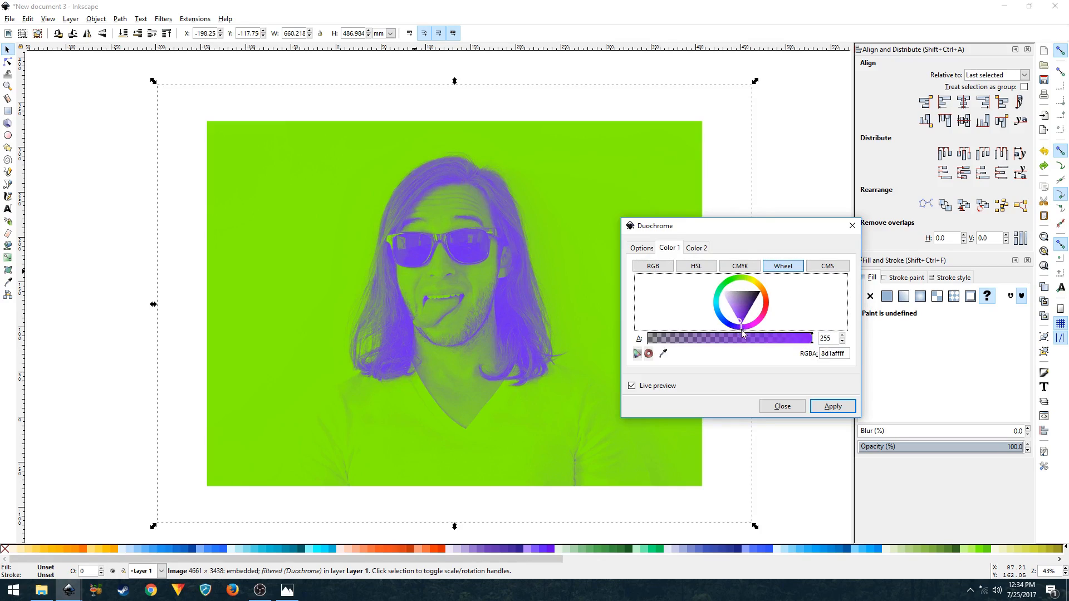
{"action": "left_click", "coordinate": [753, 301]}
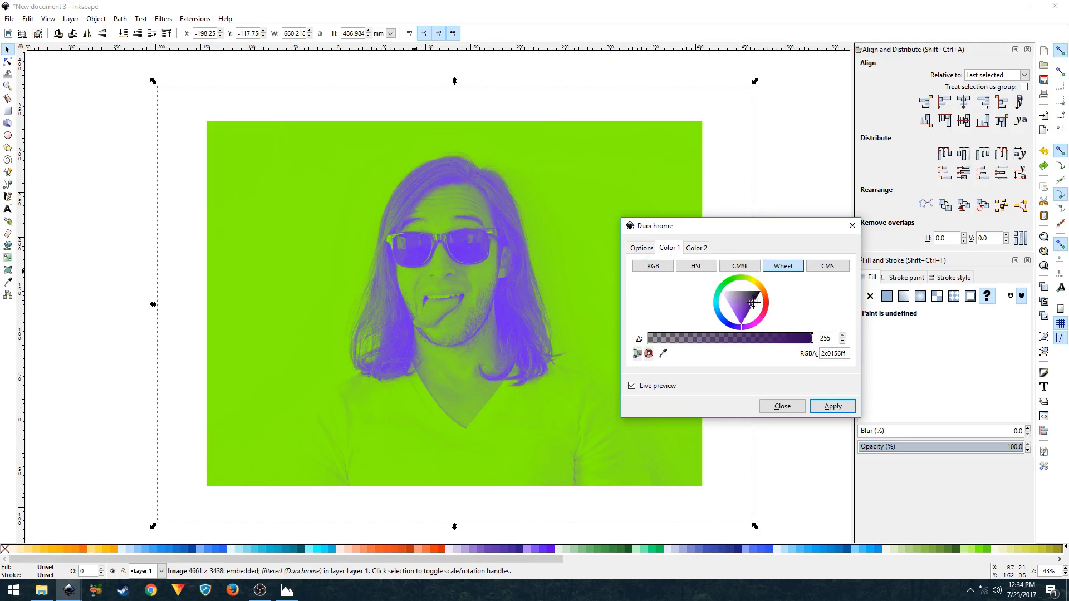
{"action": "left_click", "coordinate": [695, 247]}
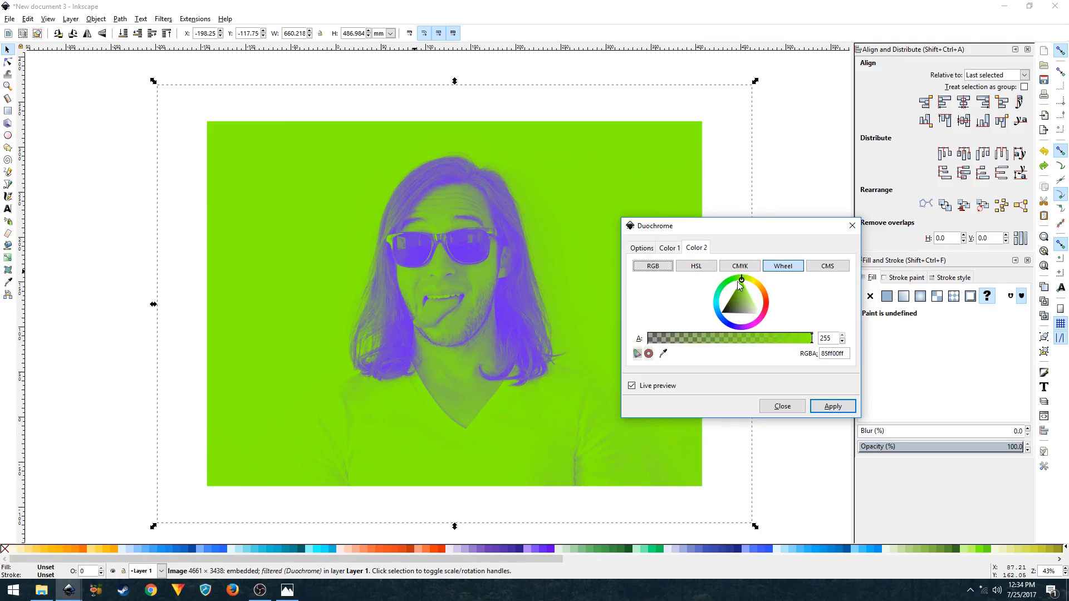
Set Duochrome Color 2 to bright red (ff0023ff), disable live preview, and apply.
{"action": "left_click", "coordinate": [768, 306]}
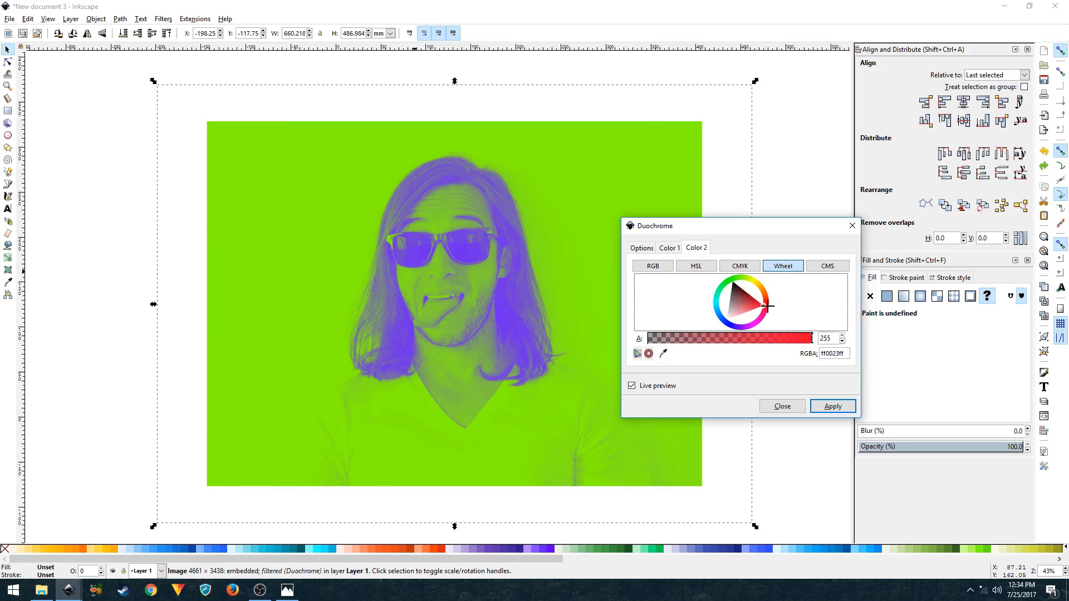
{"action": "left_click", "coordinate": [631, 386]}
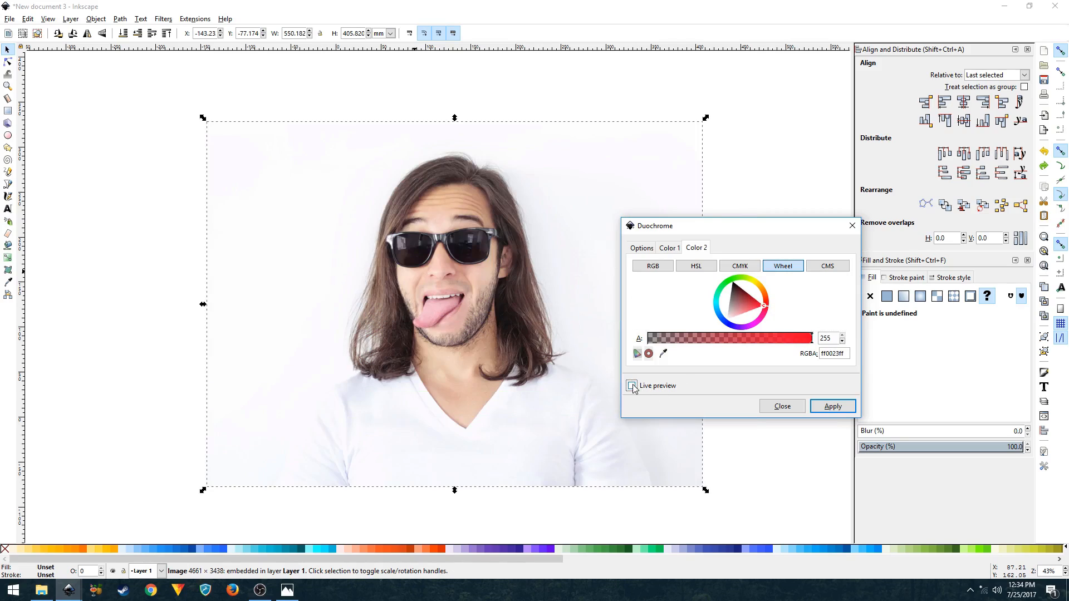
{"action": "left_click", "coordinate": [631, 385]}
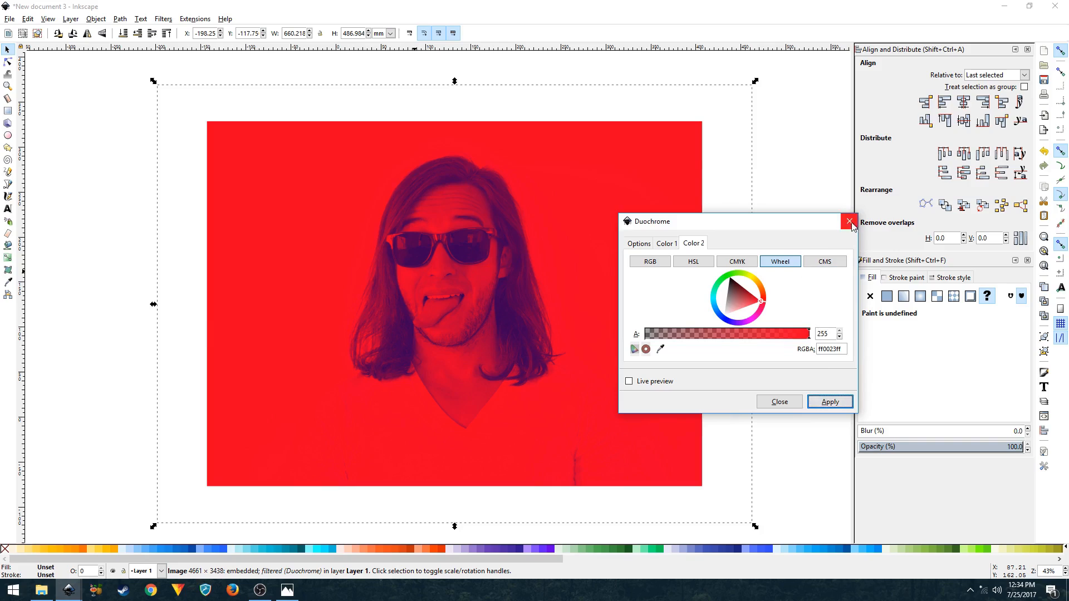
Close the Duochrome dialog and deselect the image to view the red and purple portrait.
{"action": "left_click", "coordinate": [849, 221]}
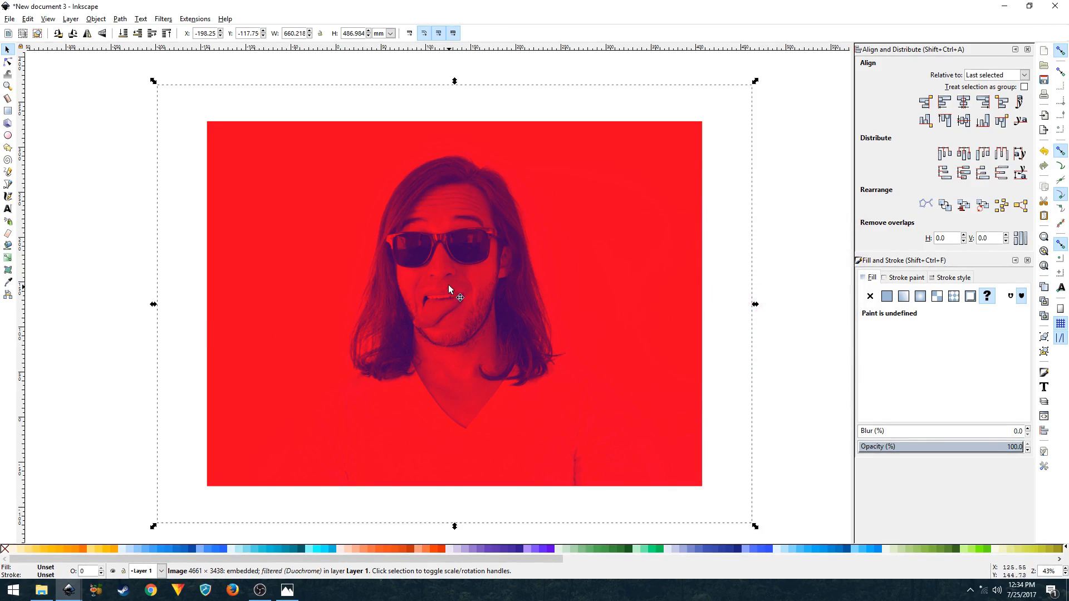
{"action": "mouse_move", "coordinate": [440, 289]}
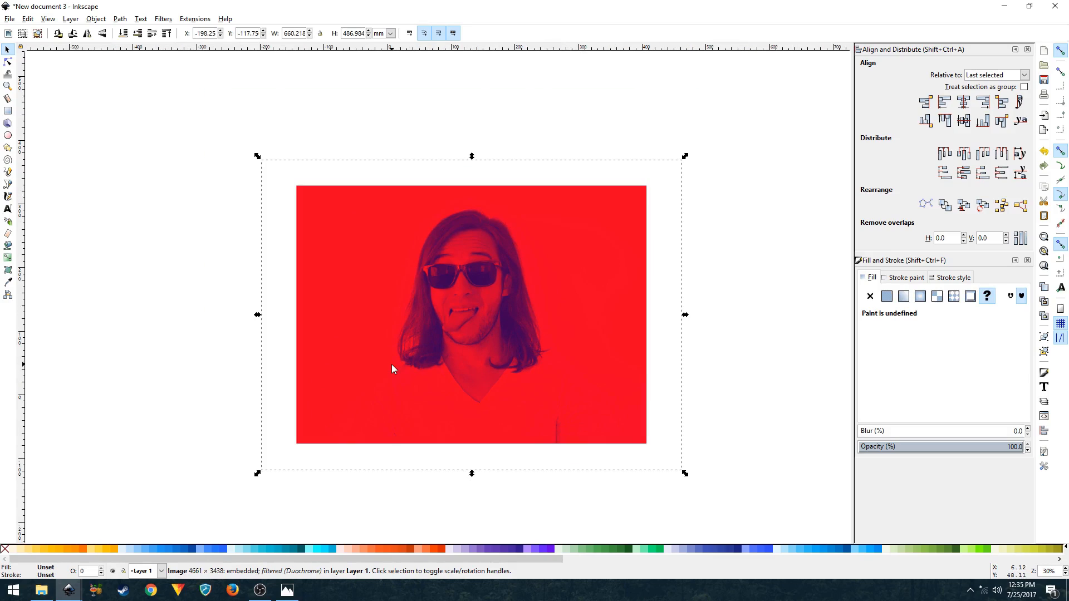
{"action": "left_click", "coordinate": [355, 410]}
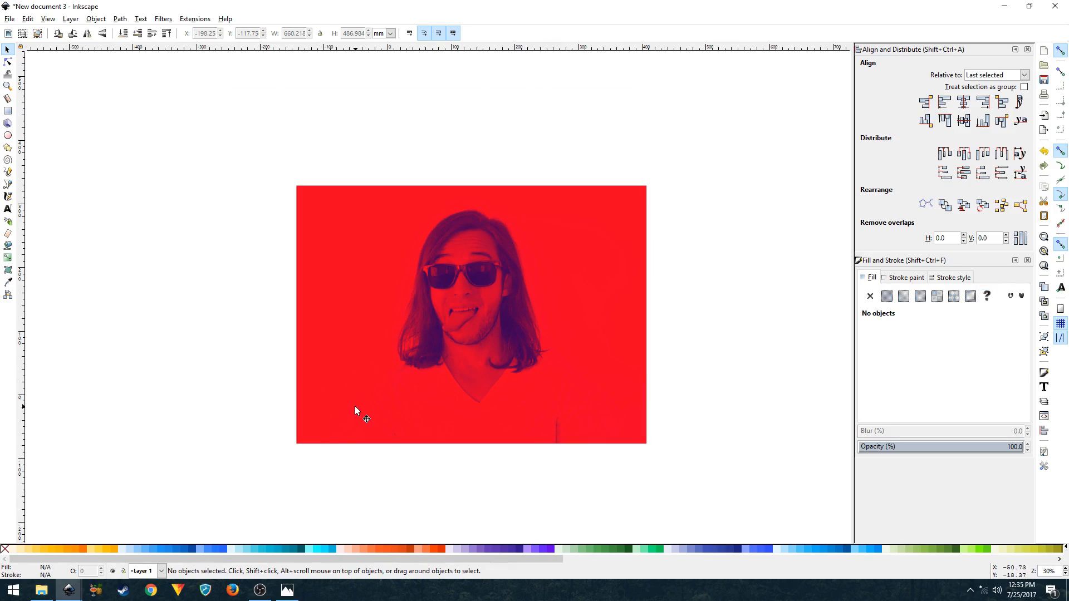